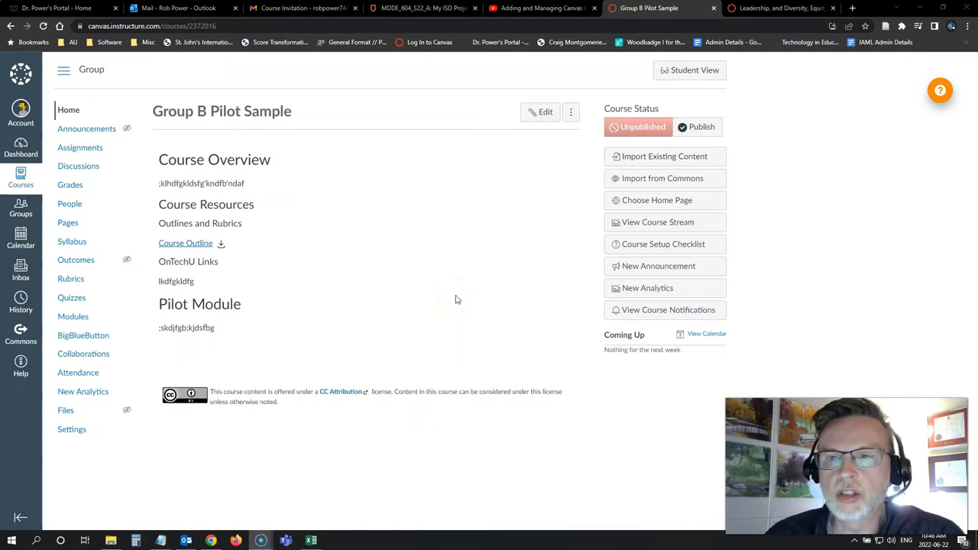
mouse_move(458, 297)
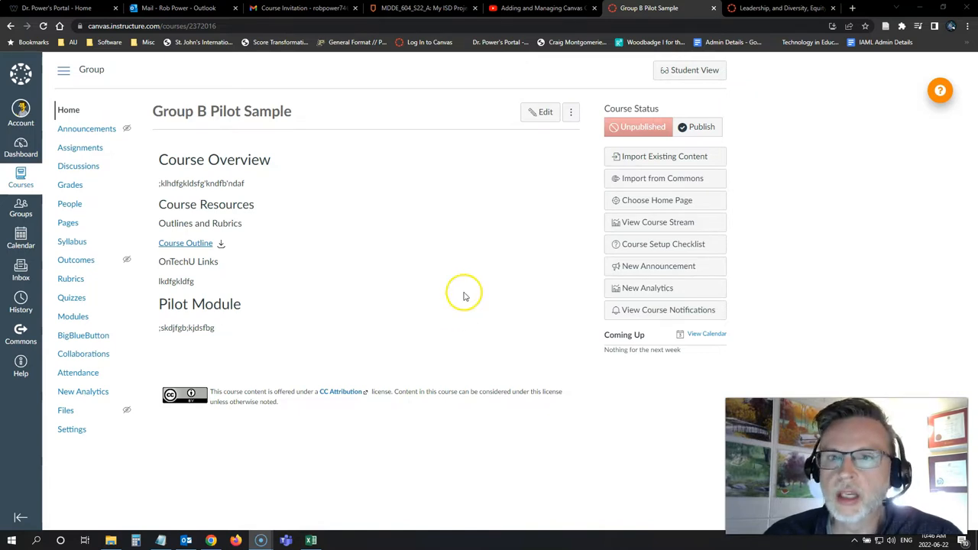
mouse_move(391, 284)
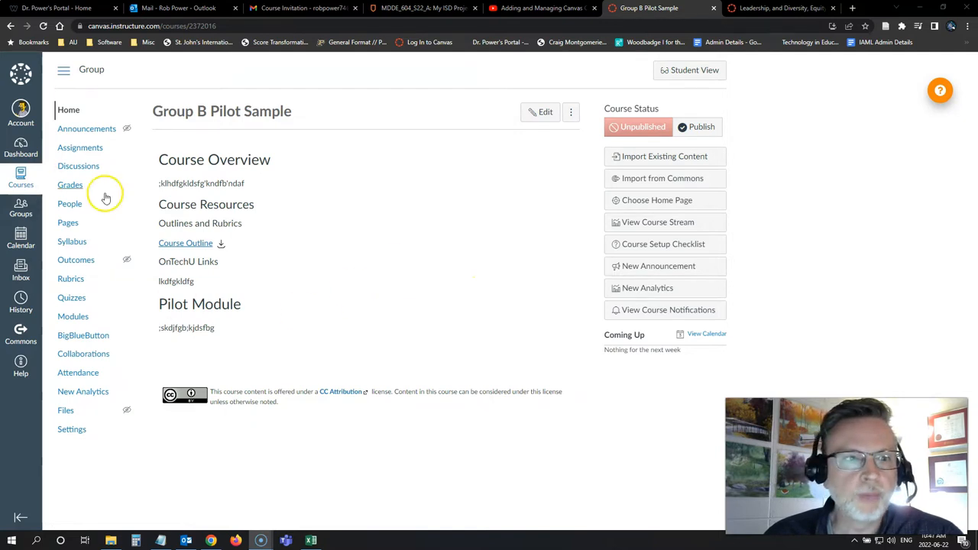
mouse_move(74, 316)
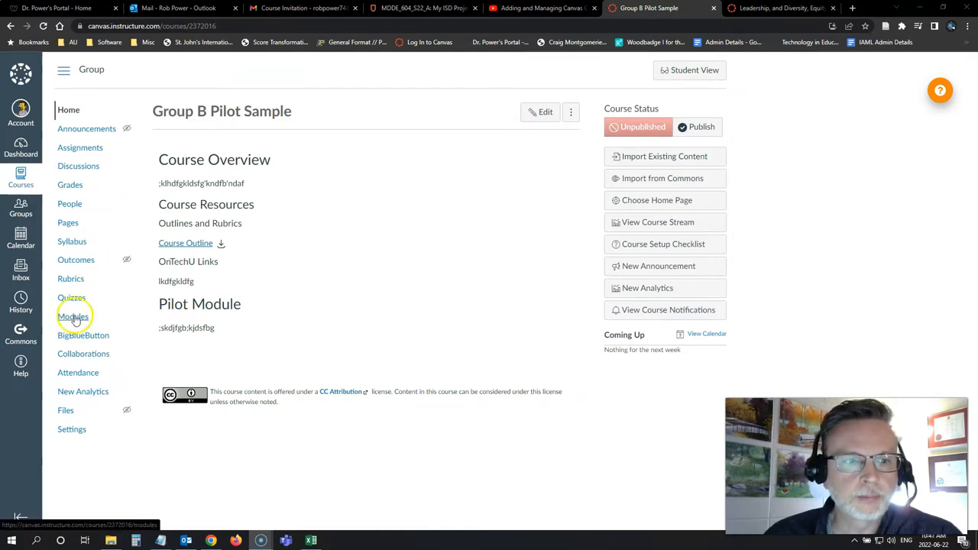
Show the course's Modules page with the Pre-Test and Pathway modules.
left_click(73, 315)
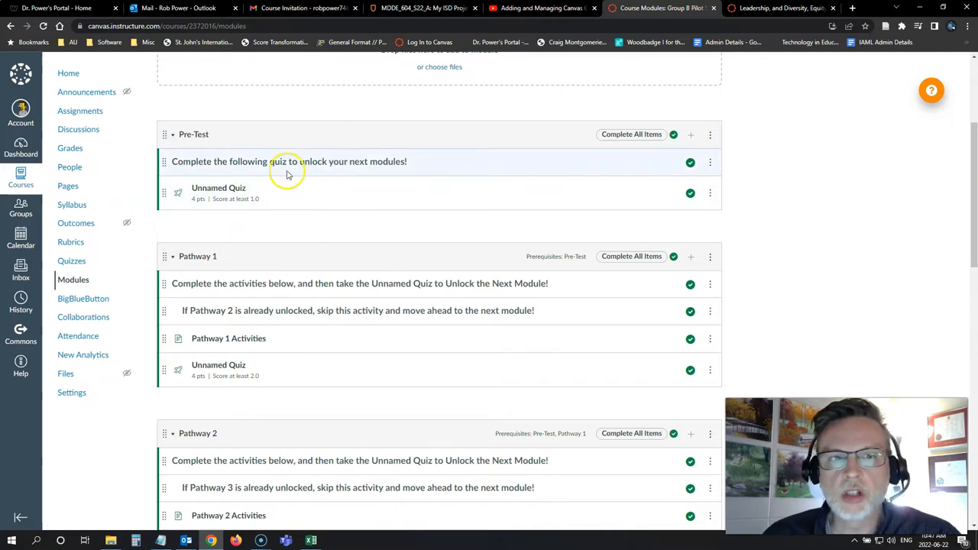
mouse_move(327, 208)
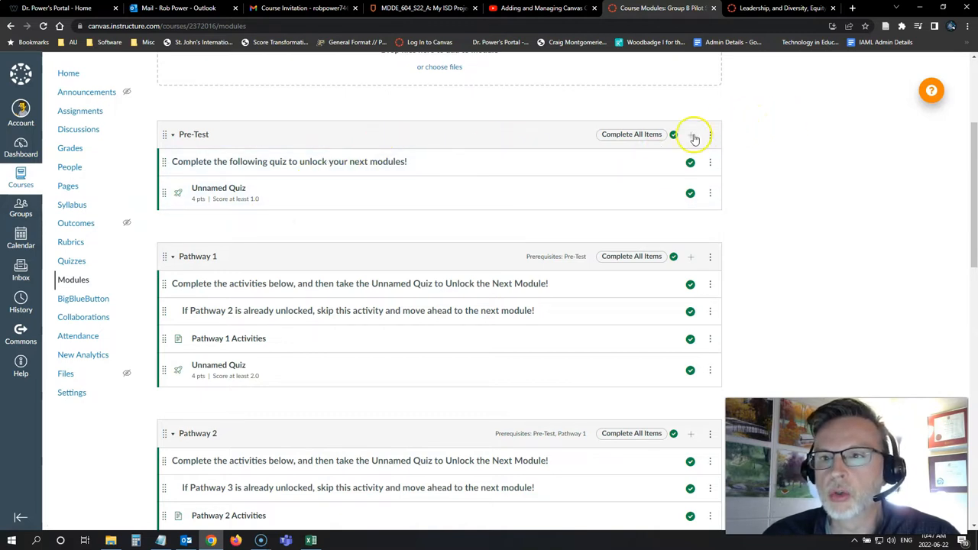
left_click(710, 135)
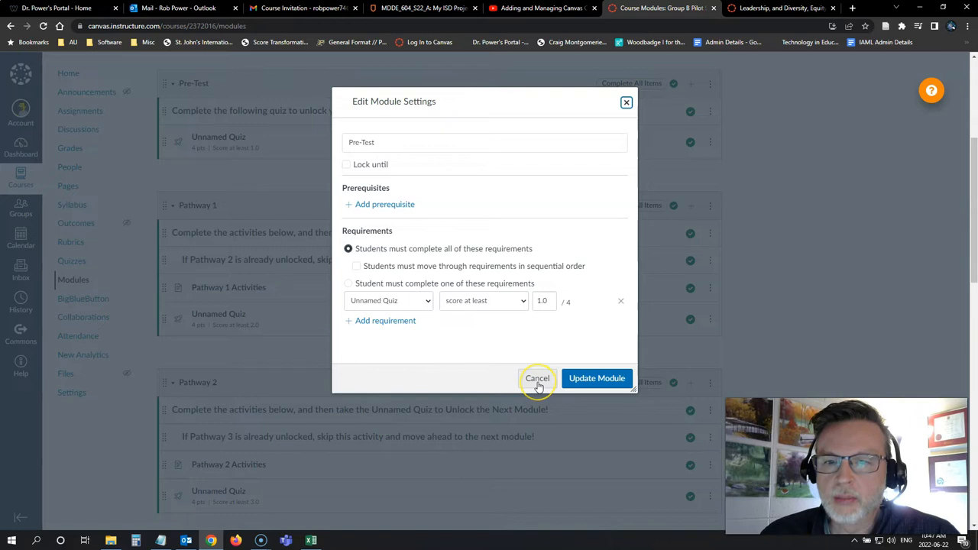
left_click(538, 379)
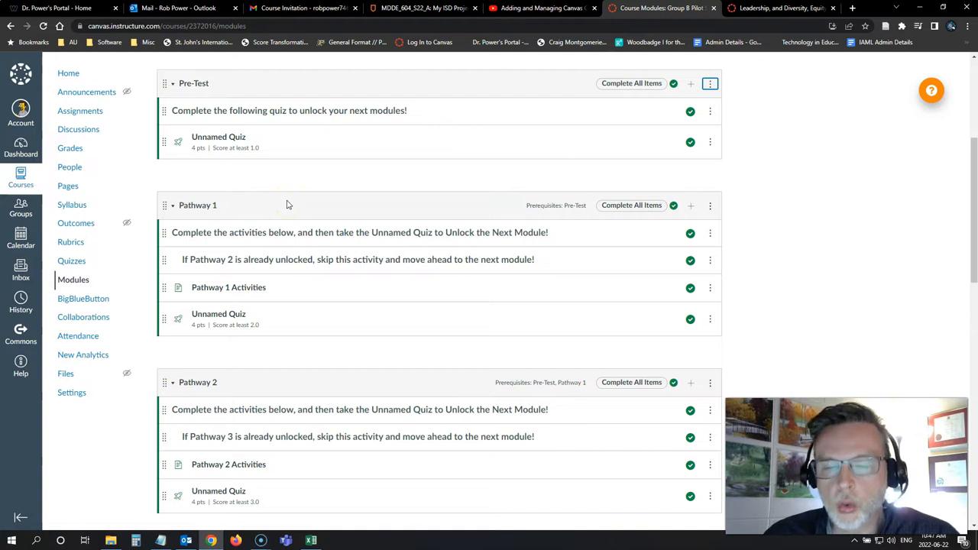
mouse_move(324, 146)
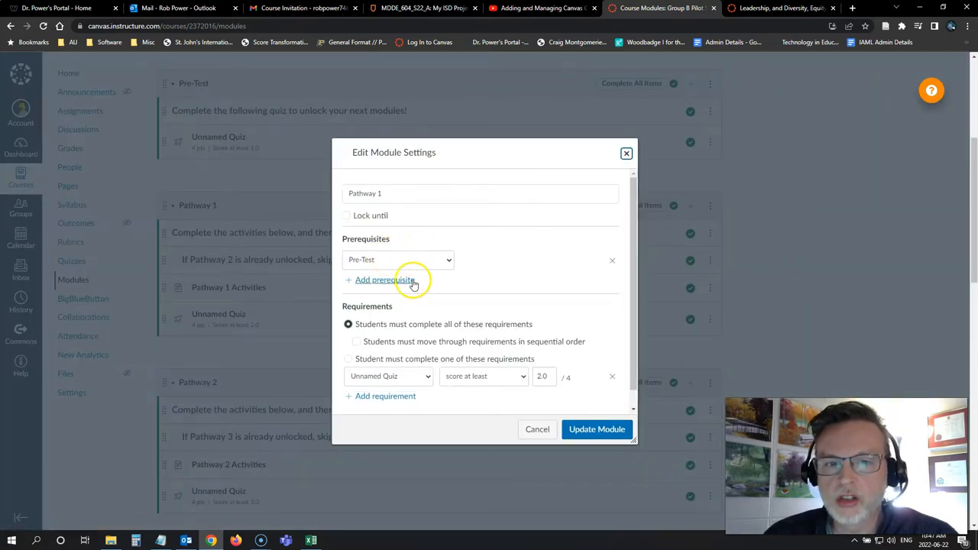
mouse_move(428, 300)
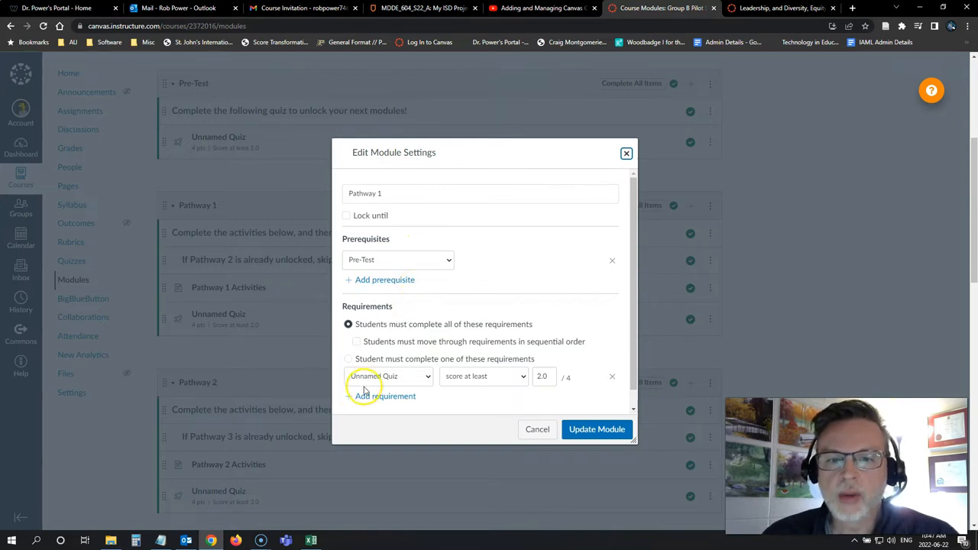
mouse_move(410, 385)
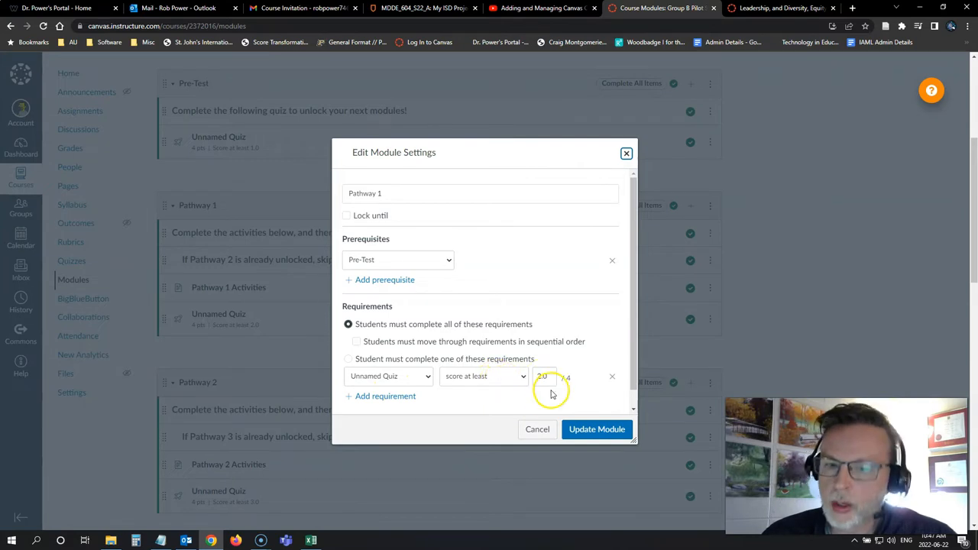
Cancel the Pathway 1 settings and scroll to the Pathway 2 module's editing options.
left_click(596, 428)
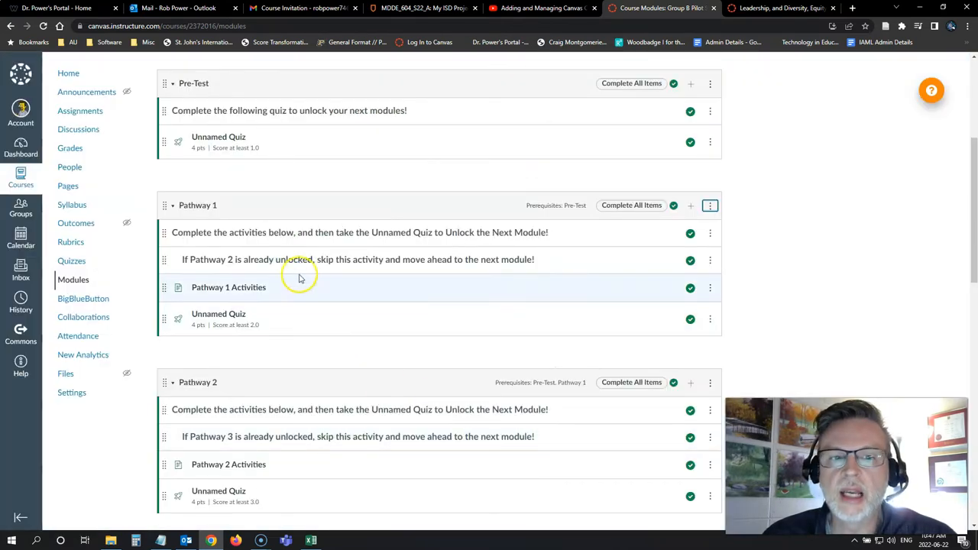
mouse_move(229, 316)
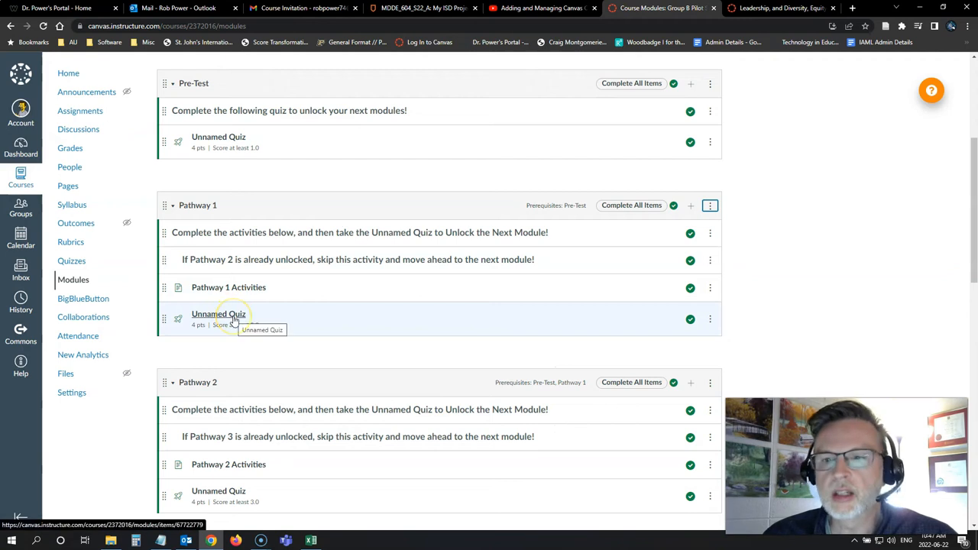
mouse_move(351, 311)
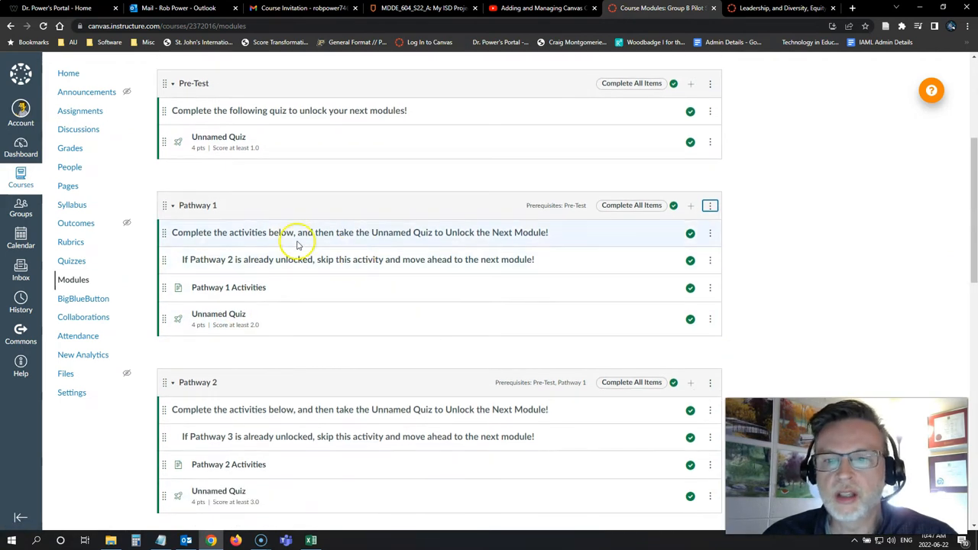
scroll("down", 3)
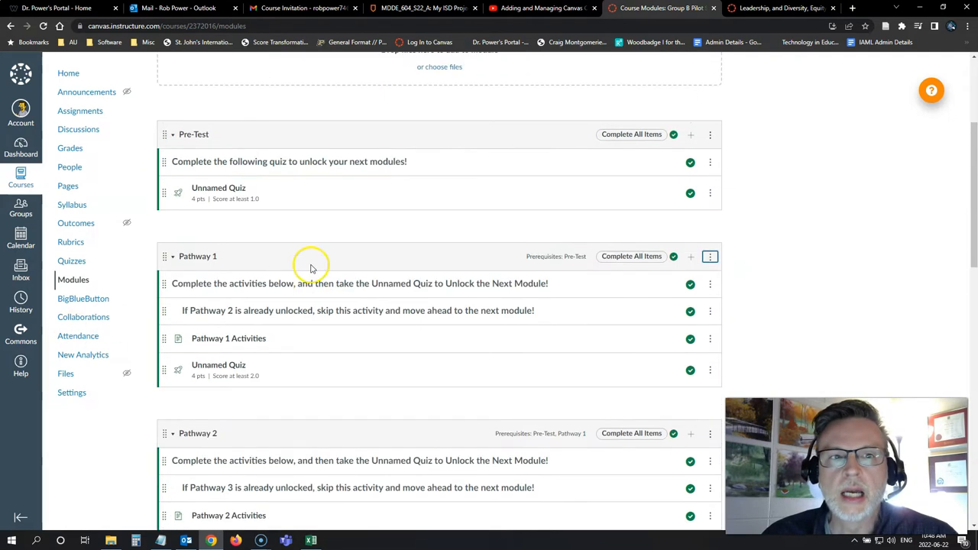
scroll("down", 3)
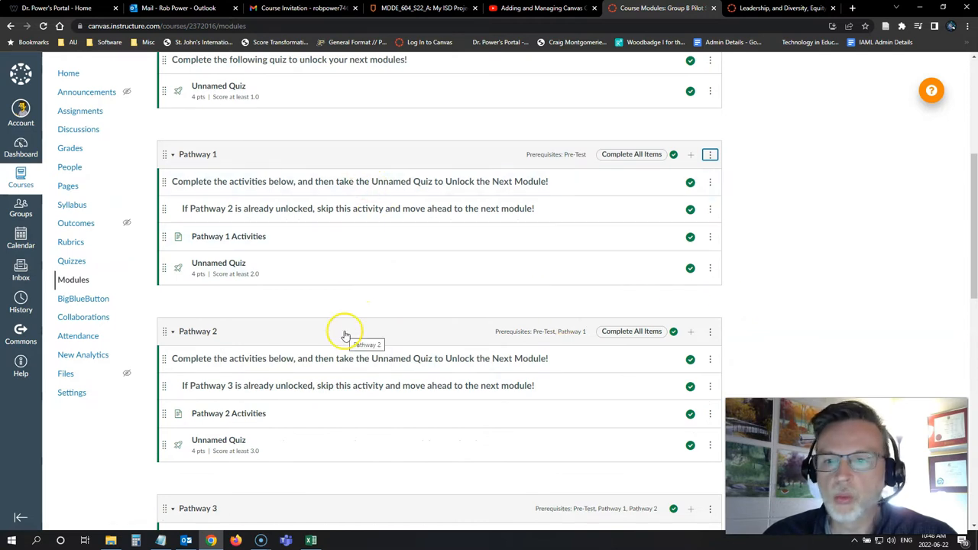
mouse_move(709, 336)
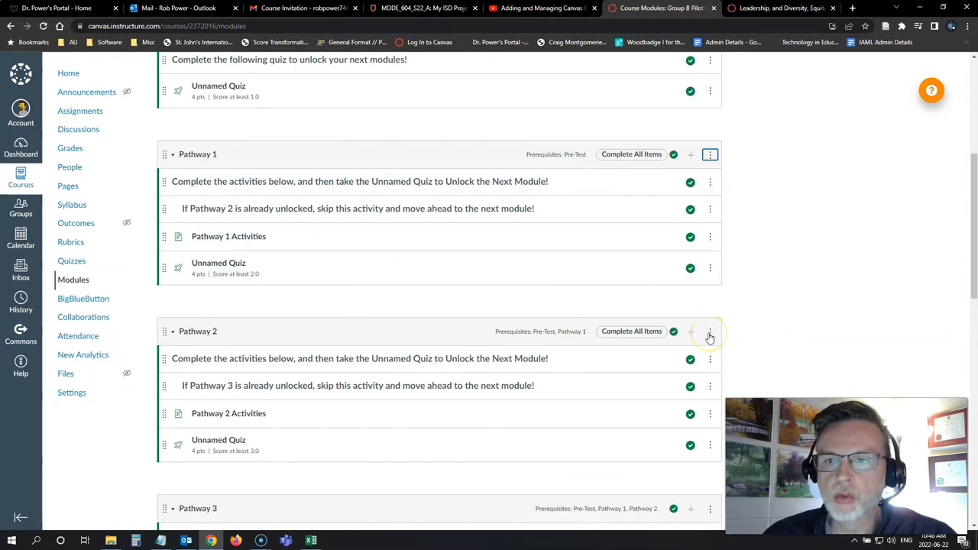
mouse_move(558, 145)
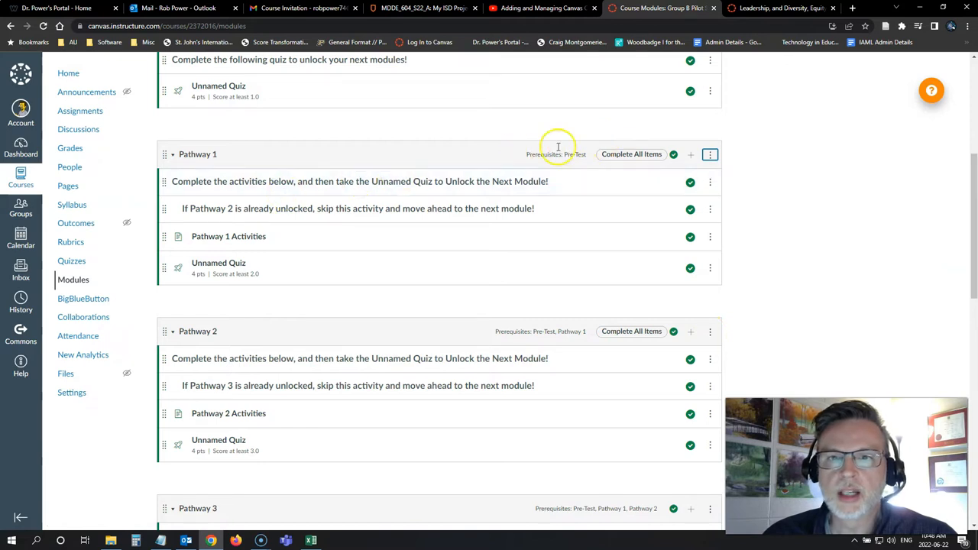
scroll("down", 3)
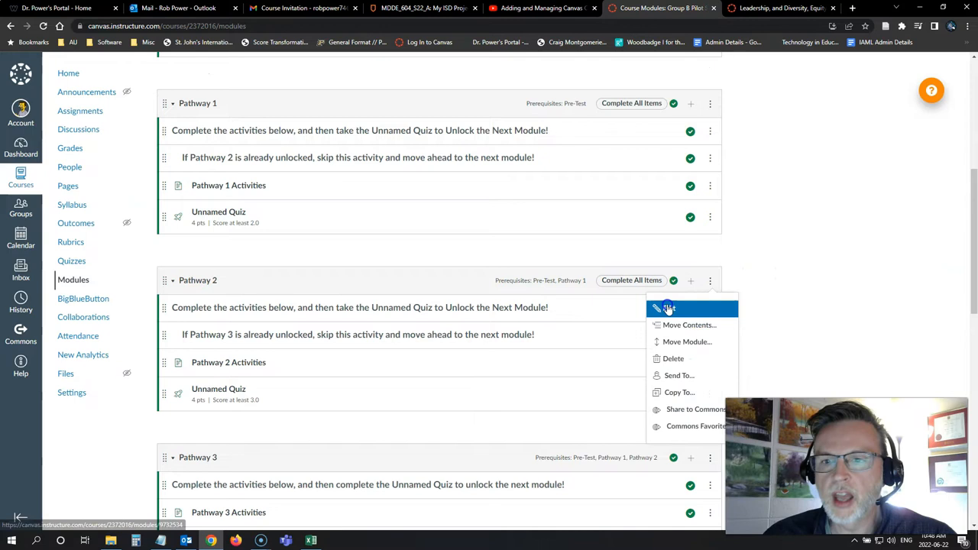
left_click(668, 308)
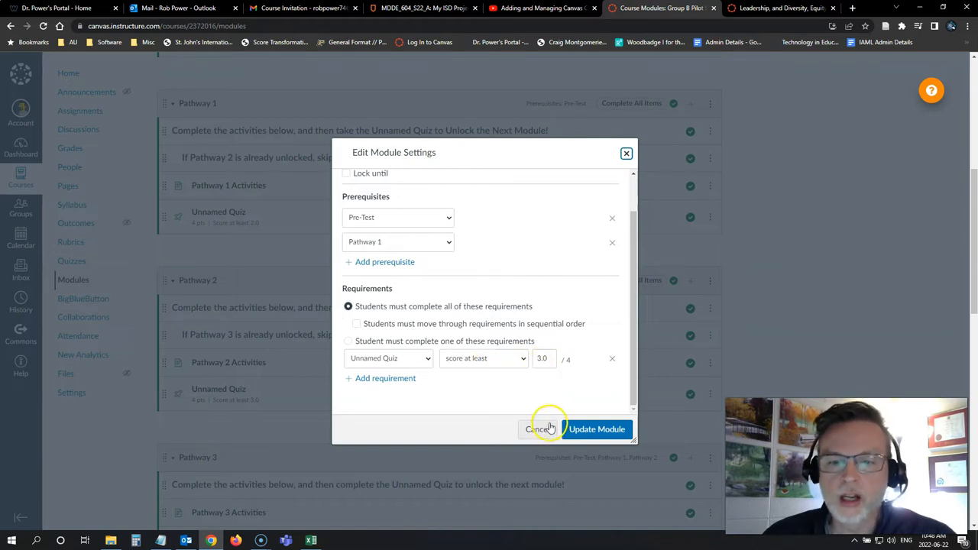
mouse_move(449, 208)
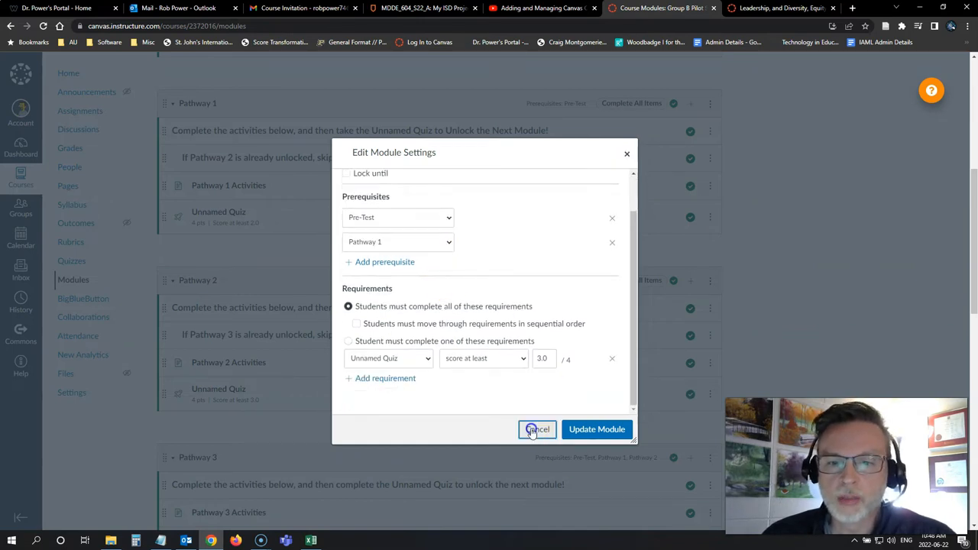
left_click(538, 428)
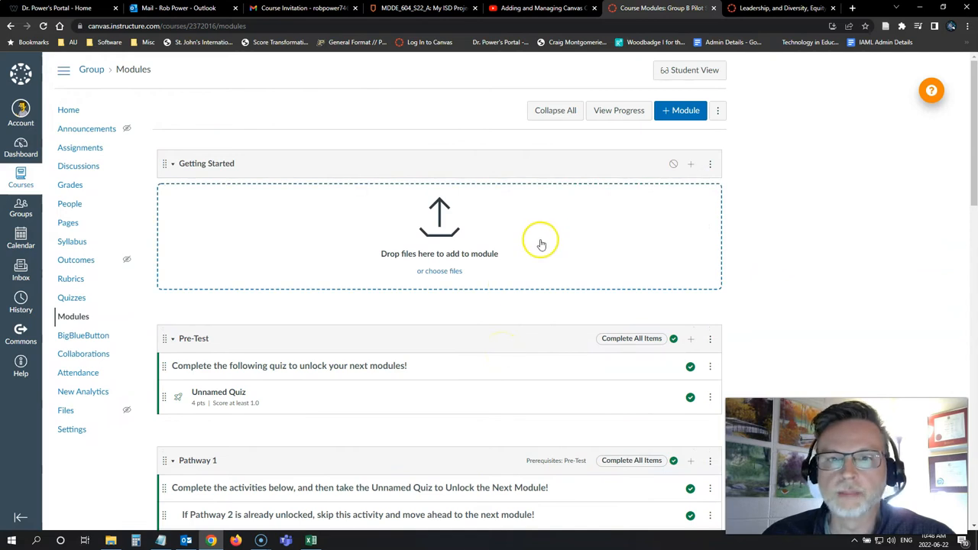
Enter Student View and start an attempt at the Pre-Test Unnamed Quiz.
left_click(689, 70)
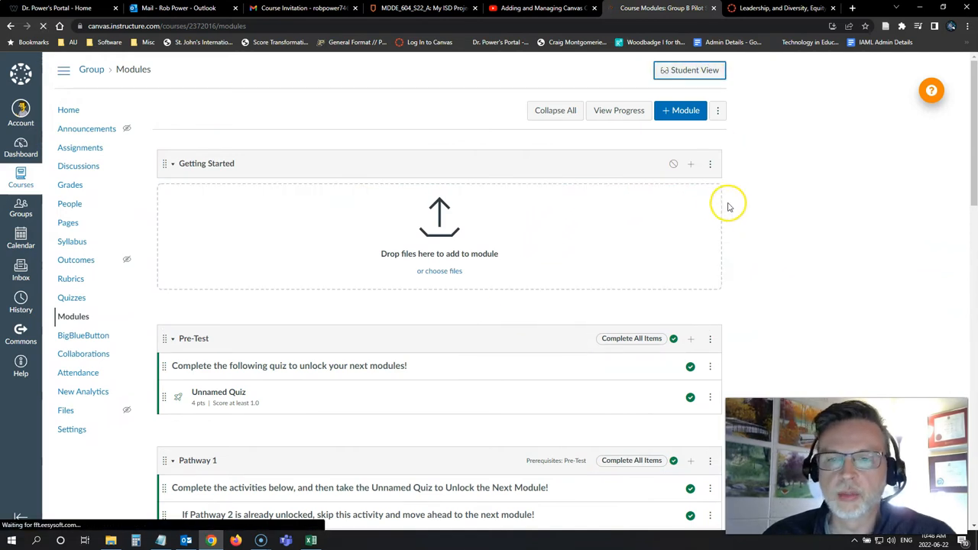
left_click(688, 70)
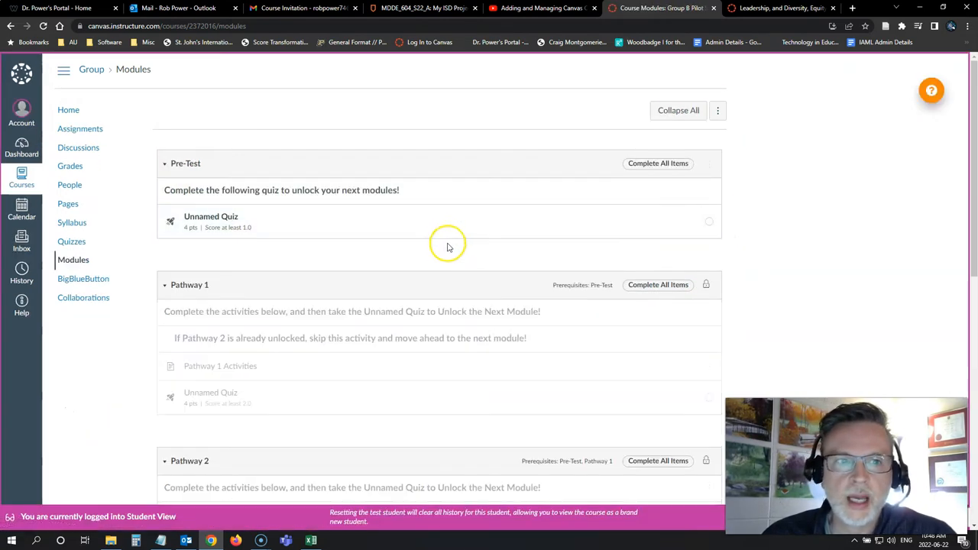
scroll("down", 3)
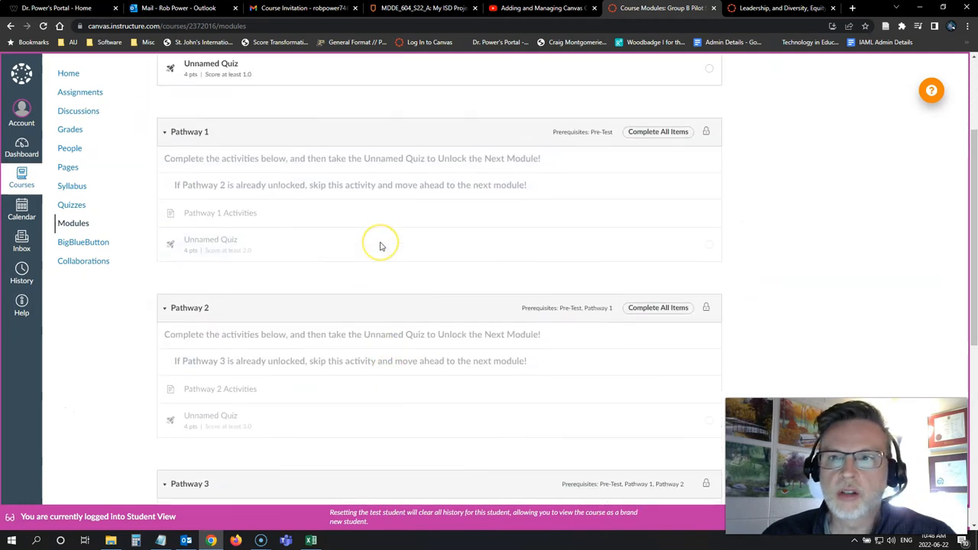
scroll("down", 3)
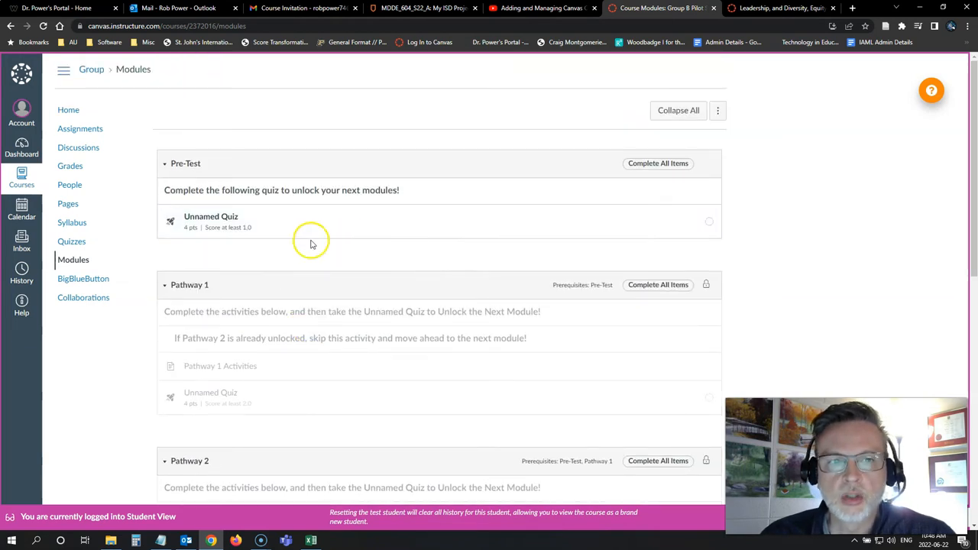
left_click(211, 217)
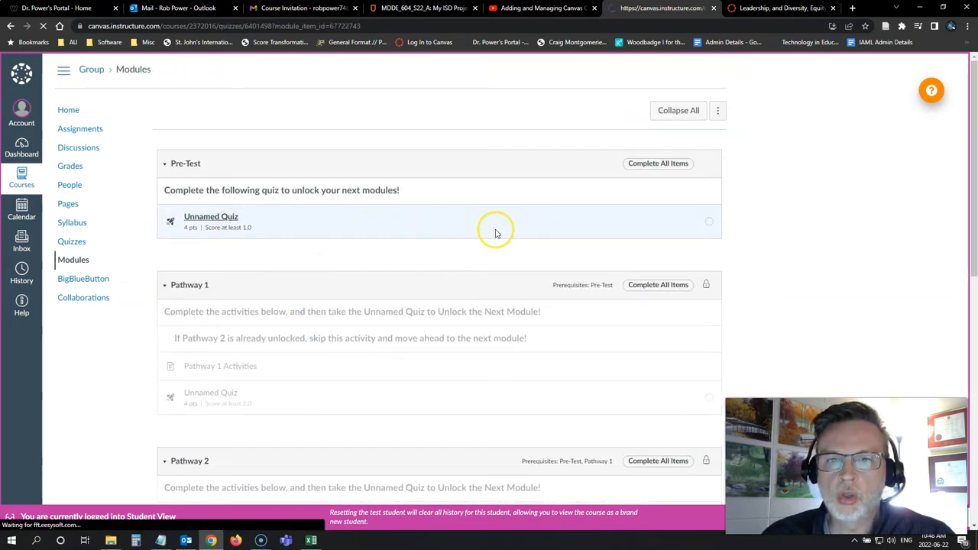
left_click(211, 217)
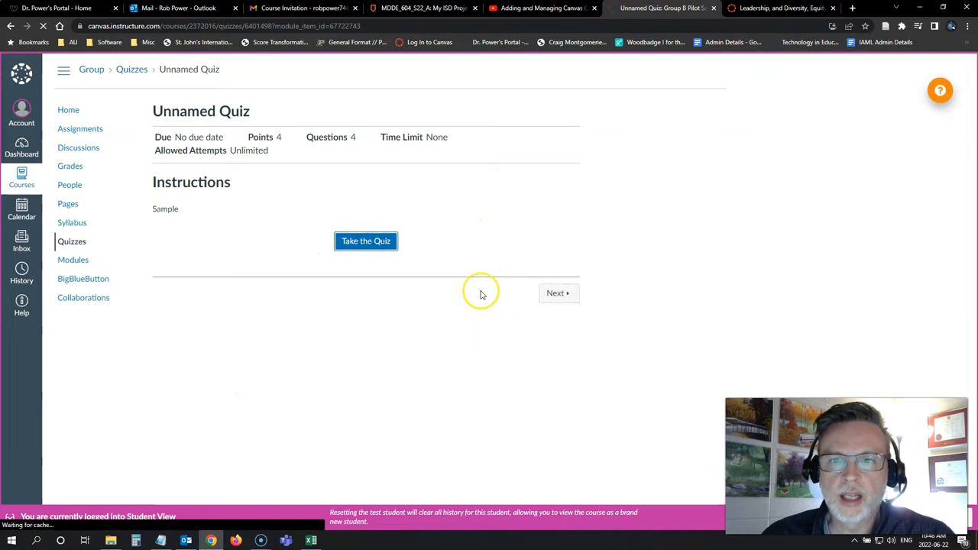
left_click(365, 241)
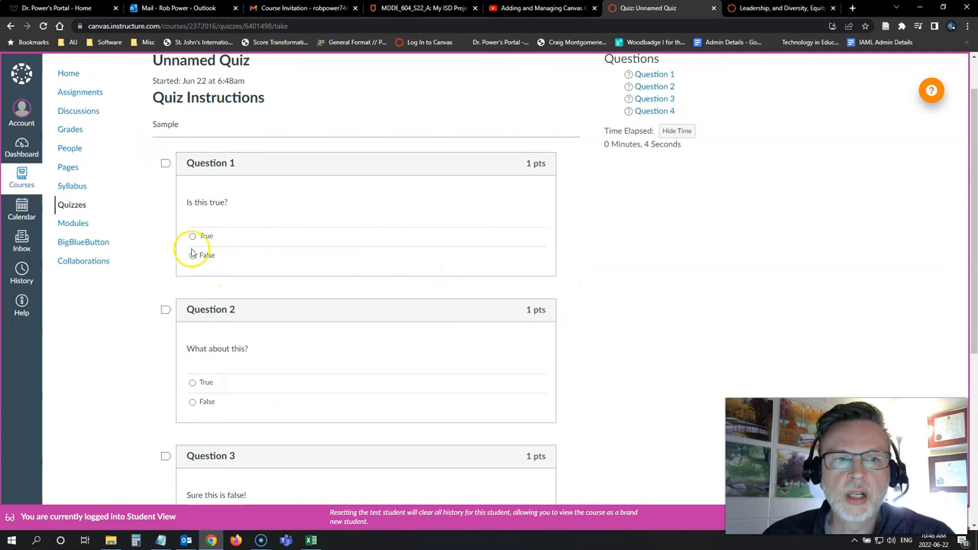
Answer True to question 1 and False to question 4, then submit for a 1 of 4 score.
left_click(193, 235)
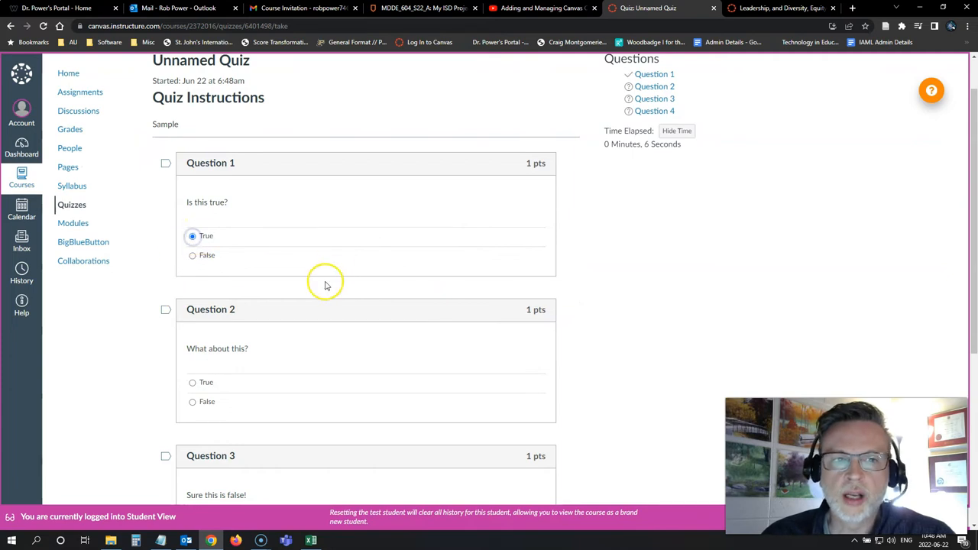
scroll("down", 3)
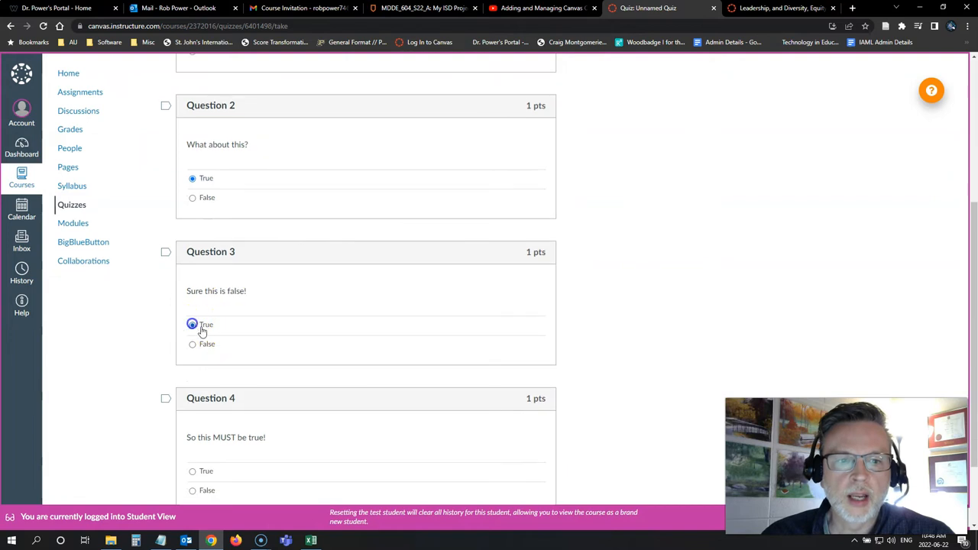
scroll("down", 3)
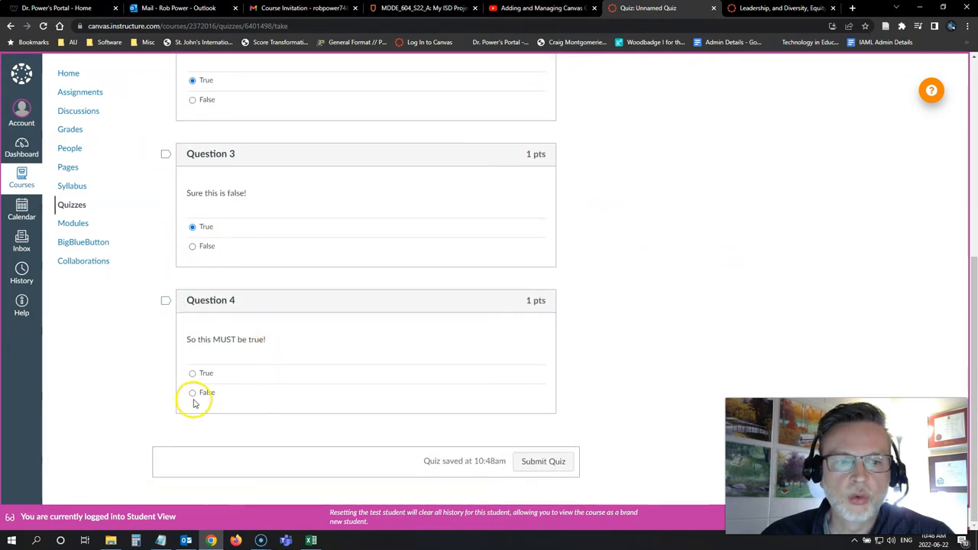
left_click(193, 391)
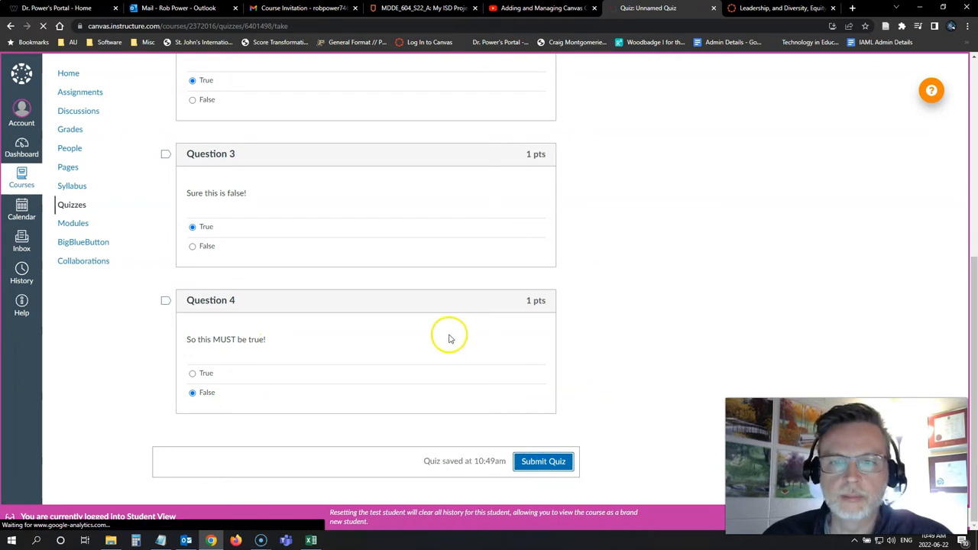
left_click(543, 461)
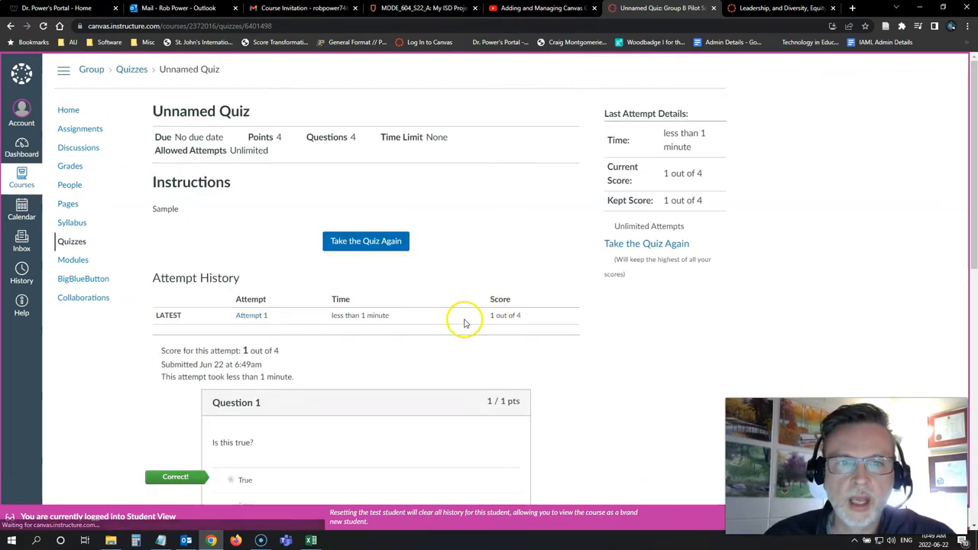
Return to Modules, see Pathway 1 unlocked, and load its Unnamed Quiz page.
scroll("down", 3)
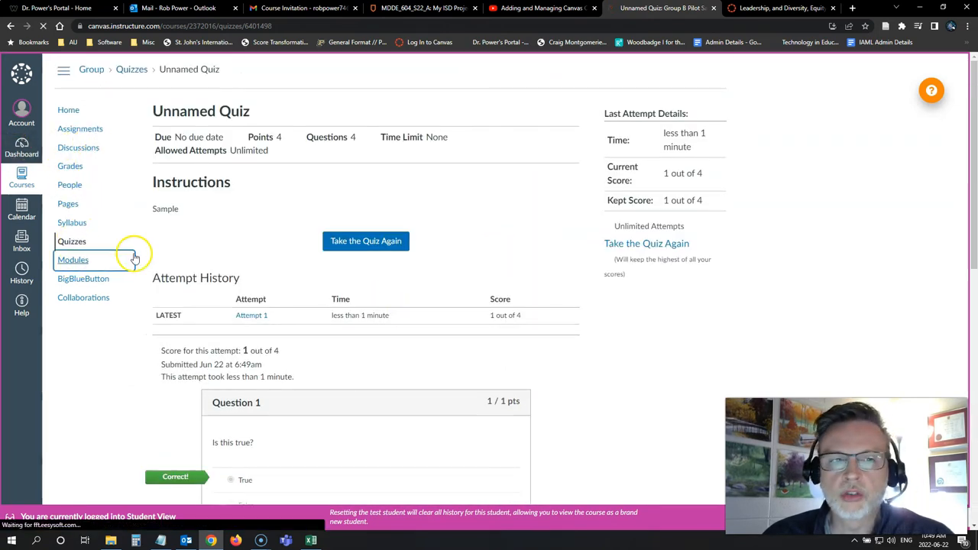
left_click(73, 260)
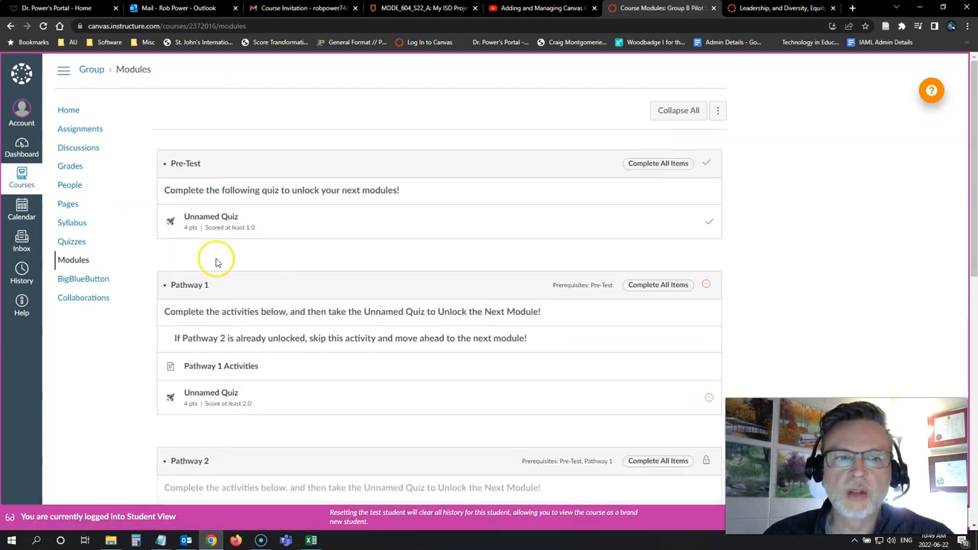
scroll("down", 3)
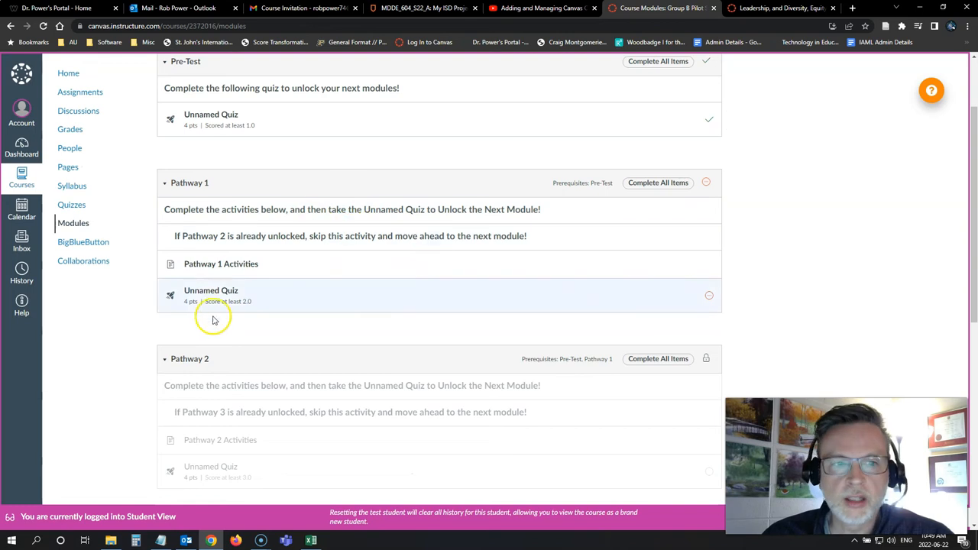
left_click(211, 290)
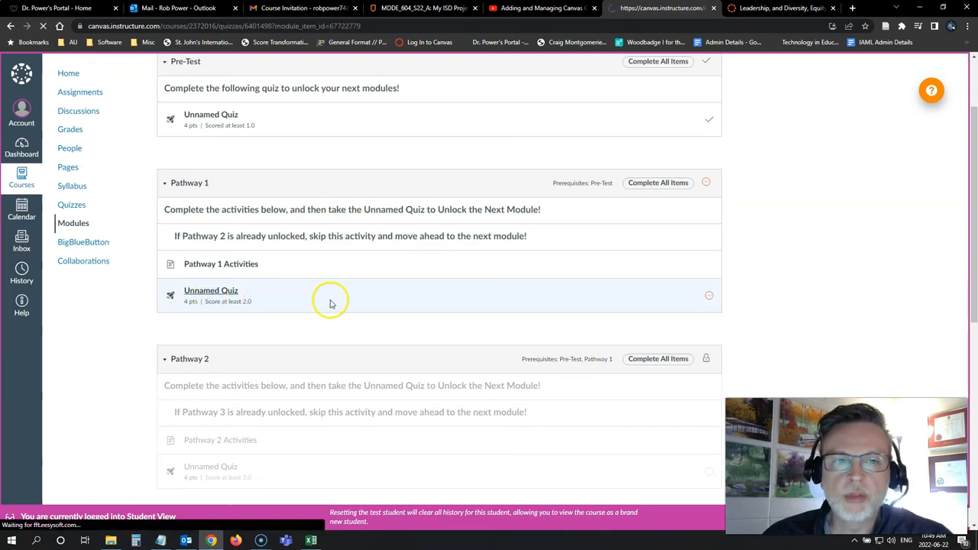
left_click(211, 290)
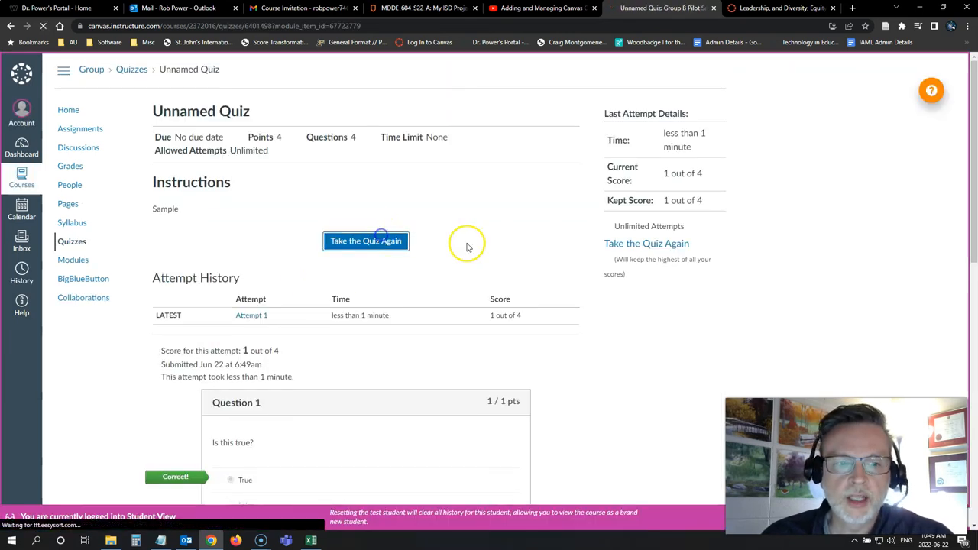
Retake the quiz answering False to questions 3 and 4, submitting for a kept 3 of 4.
left_click(365, 242)
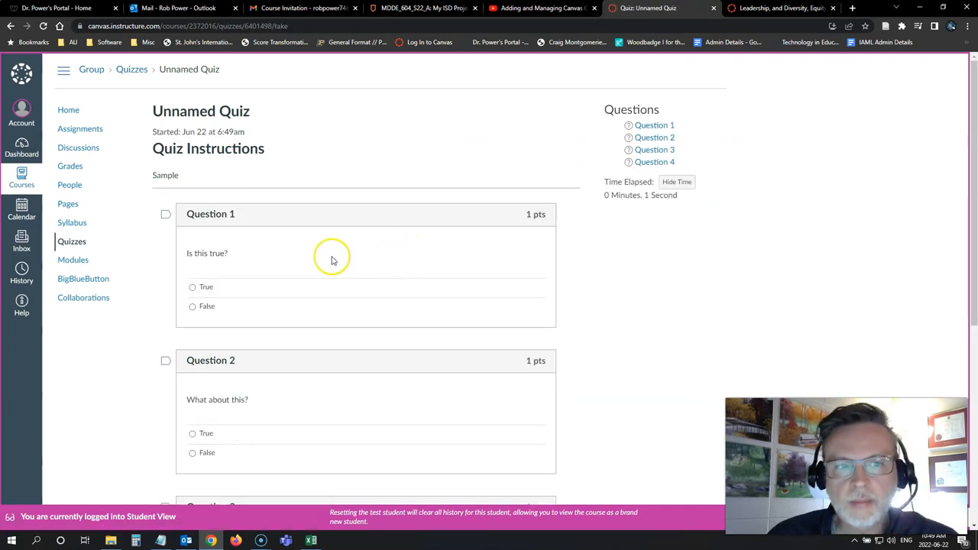
scroll("down", 3)
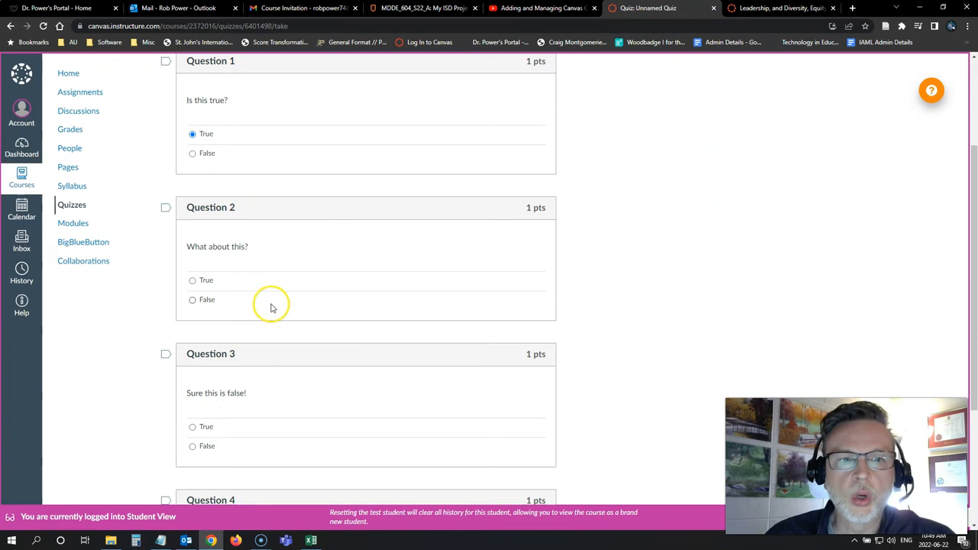
scroll("down", 3)
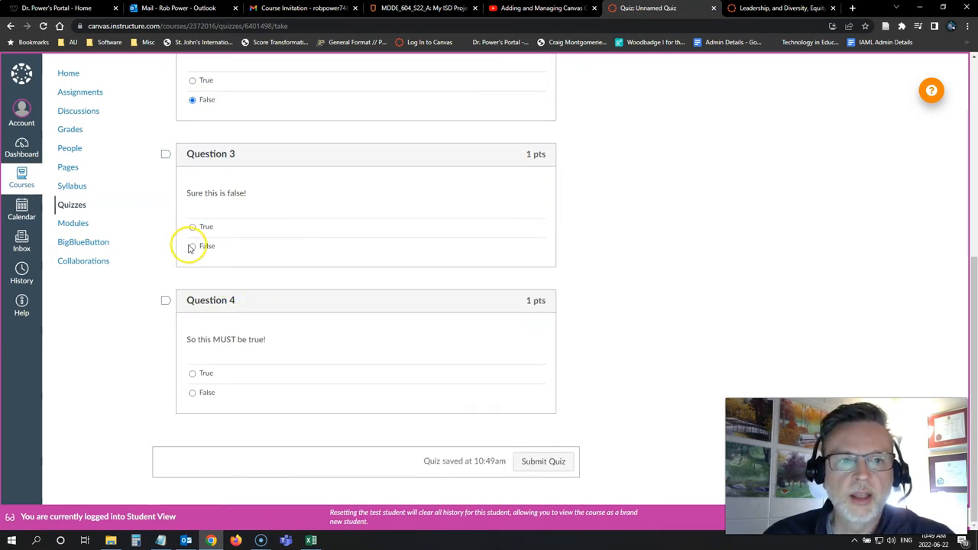
left_click(192, 244)
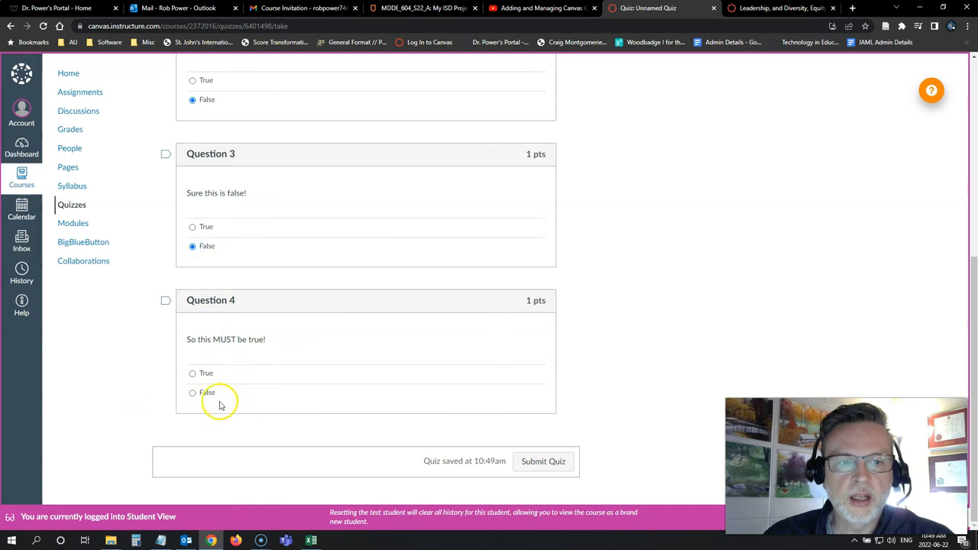
left_click(192, 391)
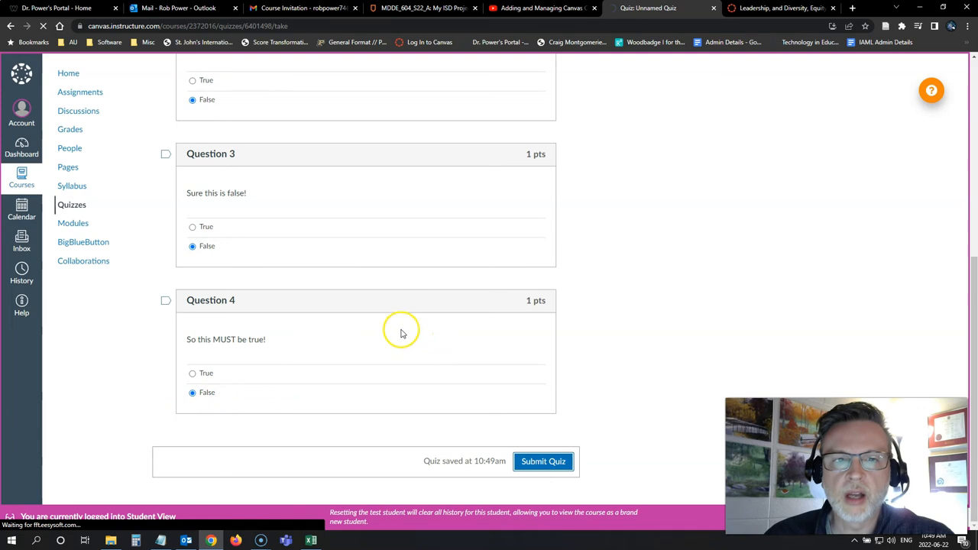
left_click(543, 461)
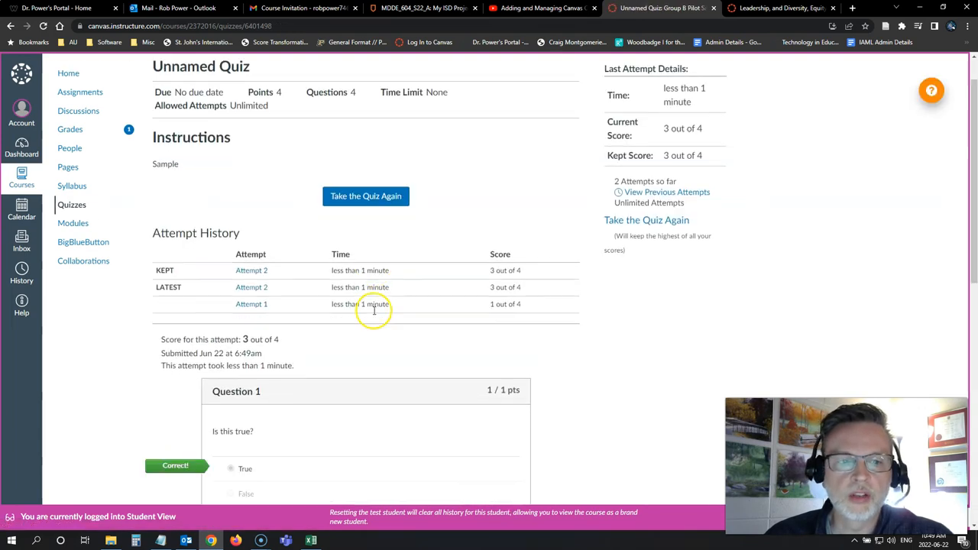
Return to Modules and scroll to Pathway 2 checked off and Pathway 3 unlocked.
scroll("down", 3)
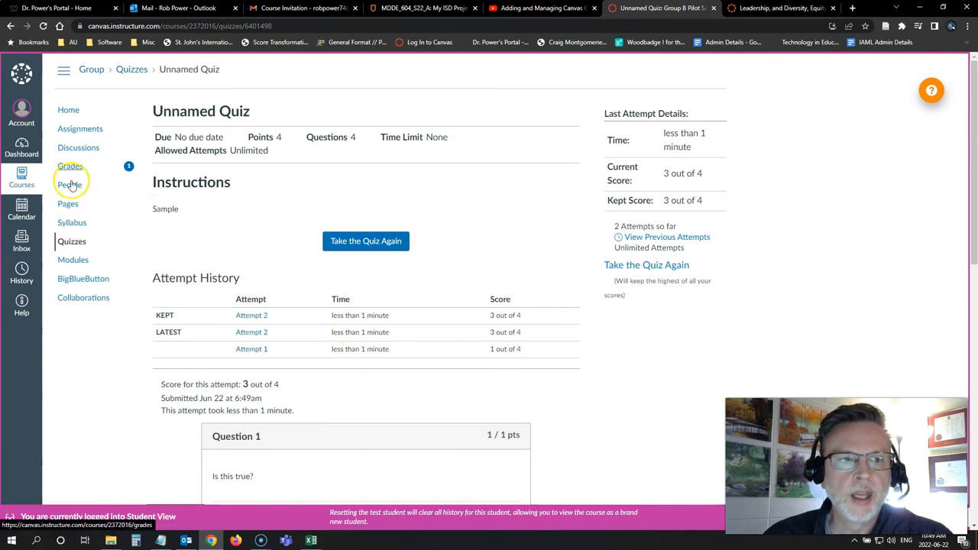
left_click(73, 260)
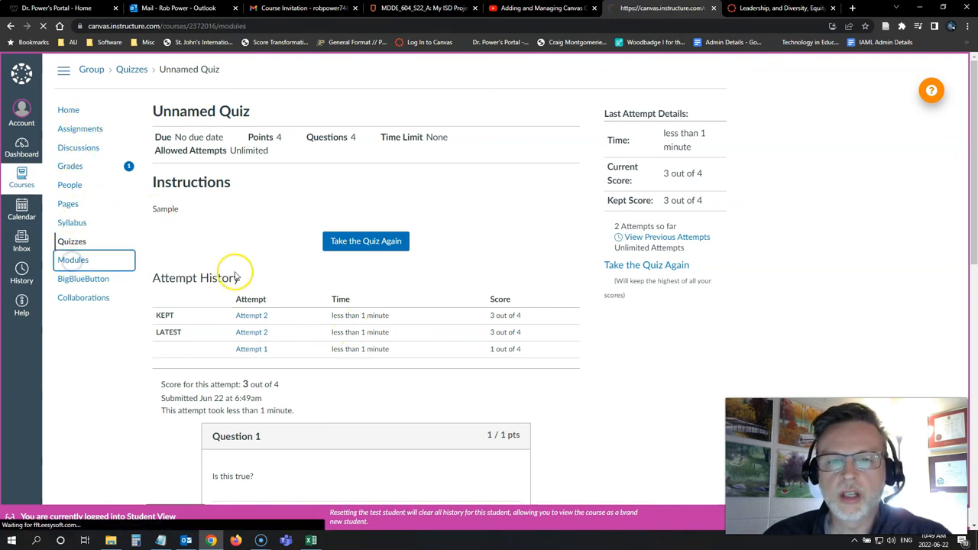
left_click(74, 259)
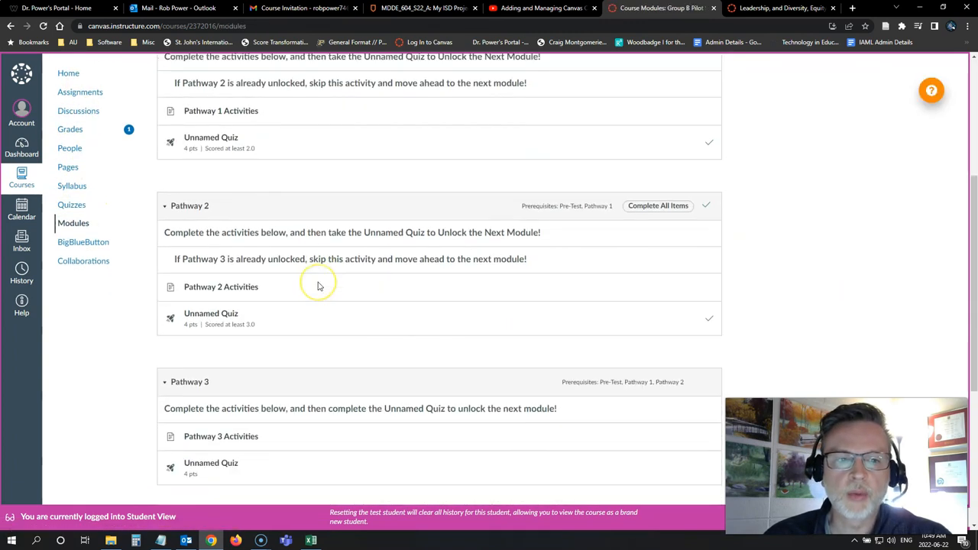
scroll("down", 3)
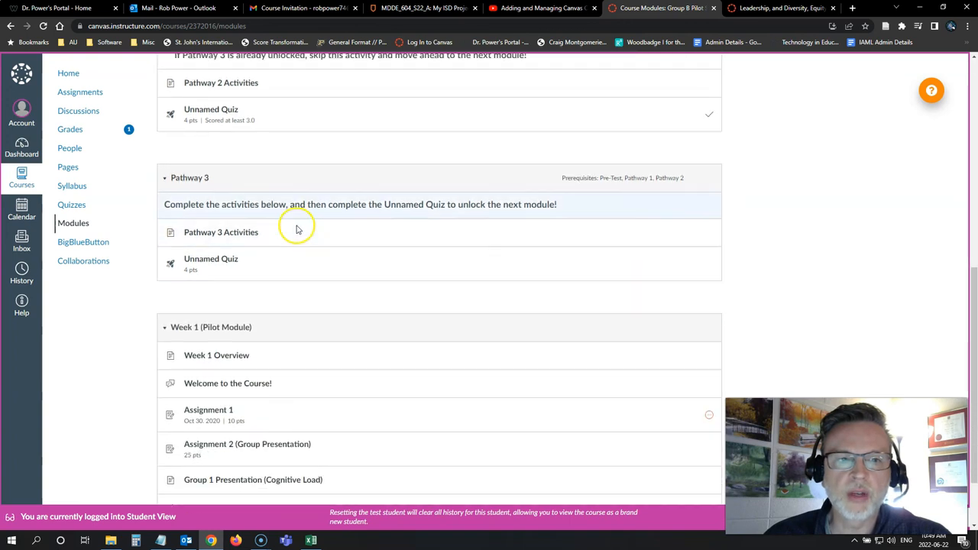